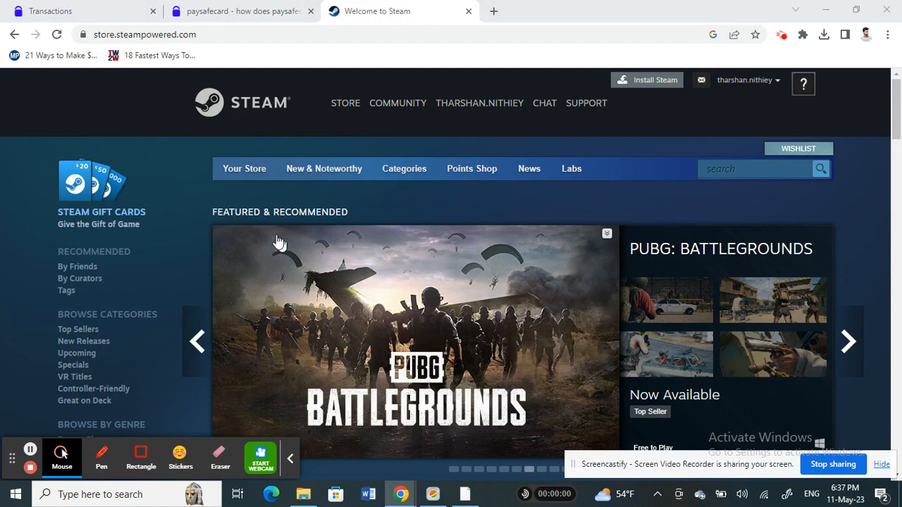
pyautogui.moveTo(271, 238)
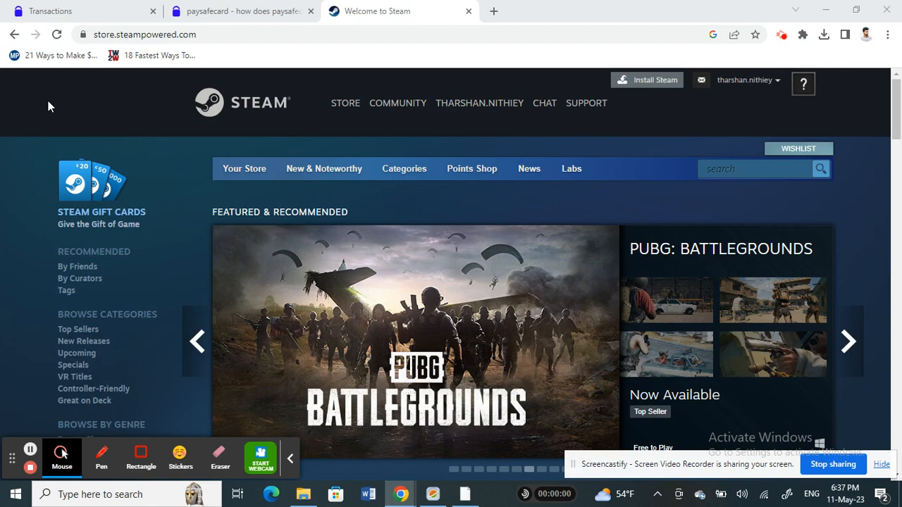
pyautogui.moveTo(130, 167)
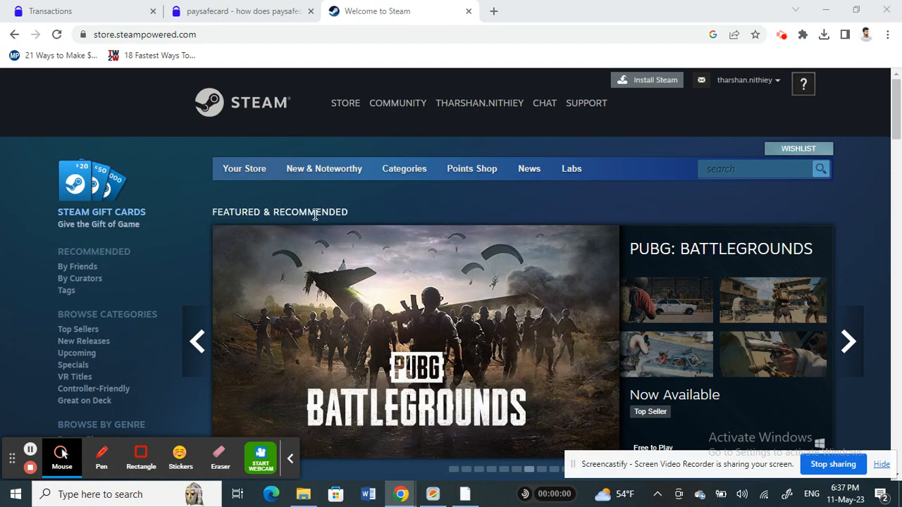
pyautogui.moveTo(446, 197)
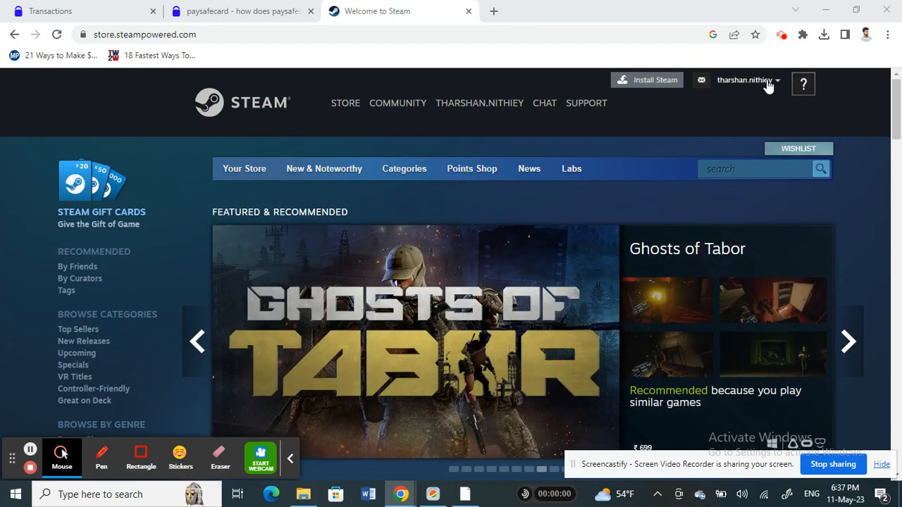
# Step: Open Account details from the account dropdown, showing the ₹0 wallet balance
pyautogui.click(743, 79)
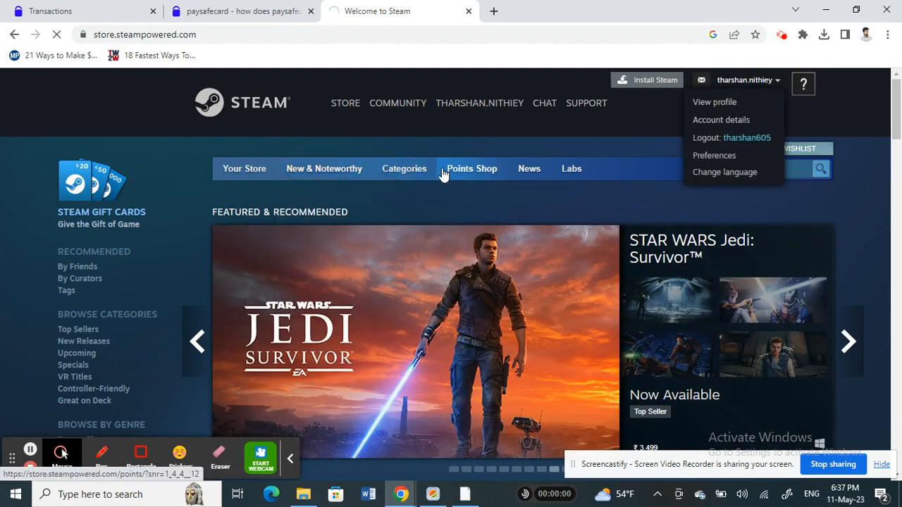
pyautogui.click(721, 119)
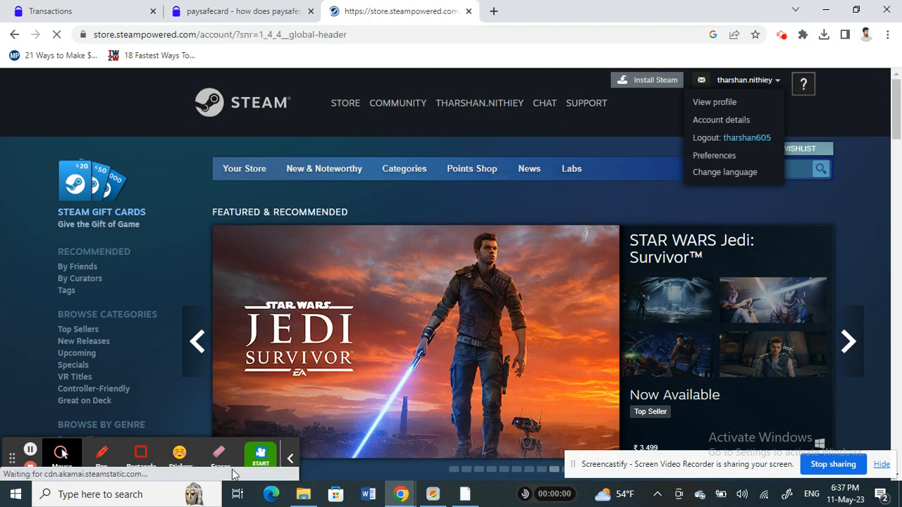
pyautogui.click(721, 120)
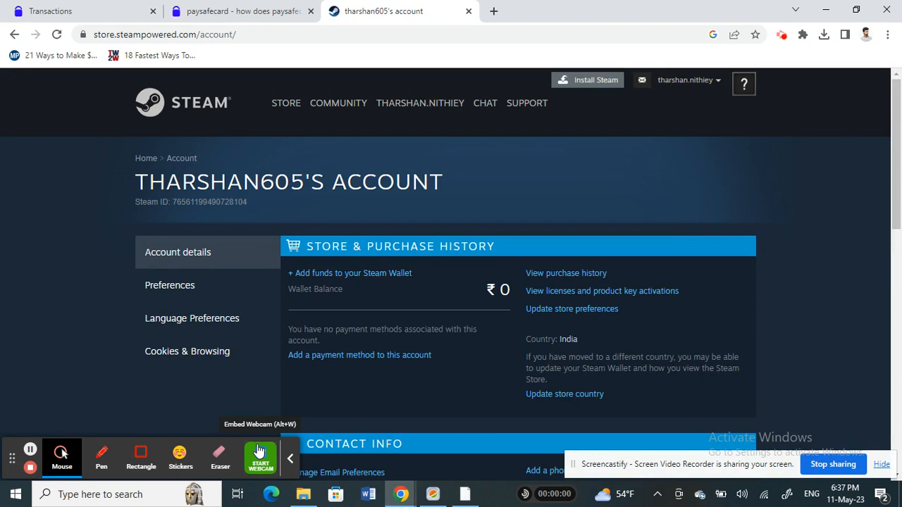
pyautogui.moveTo(280, 318)
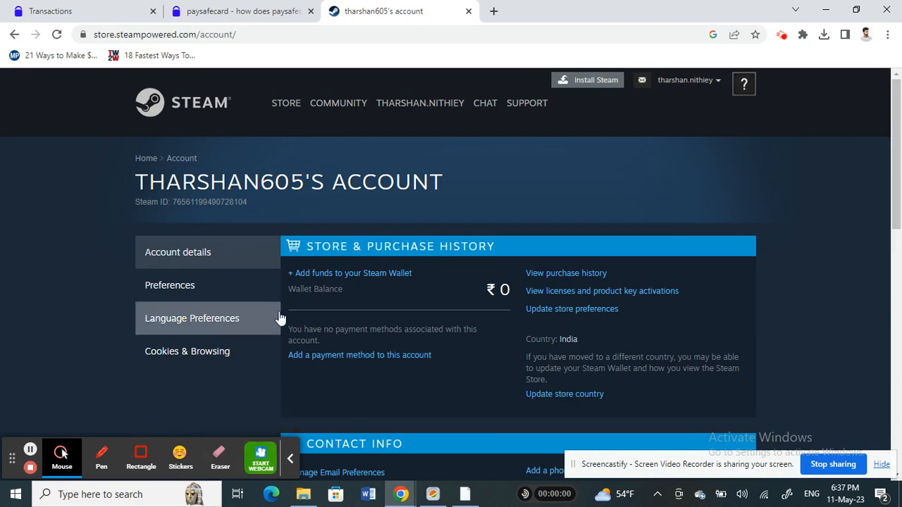
pyautogui.click(349, 273)
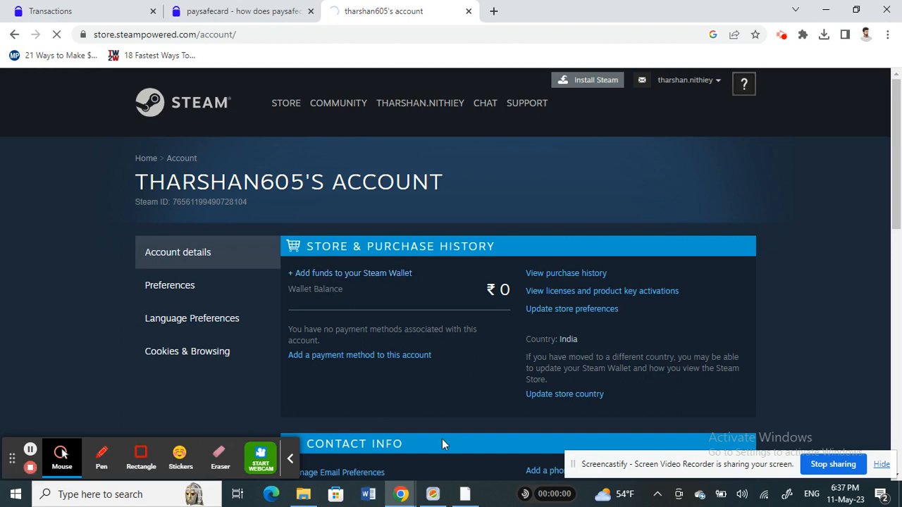
pyautogui.moveTo(56, 233)
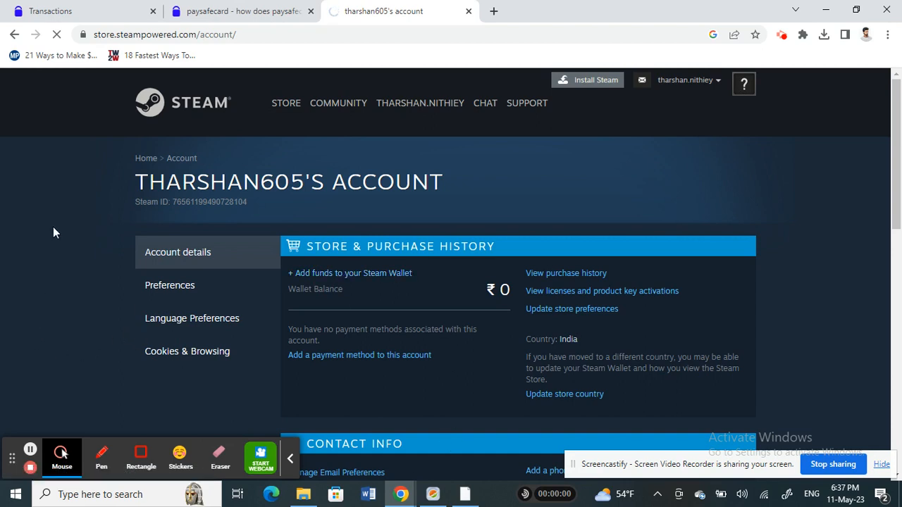
# Step: Open the Add Funds to Your Steam Wallet page from the account page
pyautogui.click(353, 273)
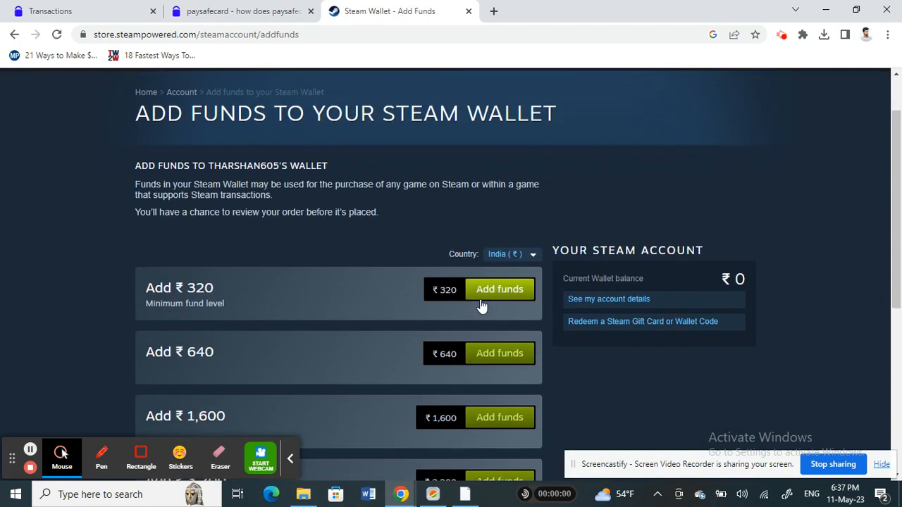
pyautogui.moveTo(523, 274)
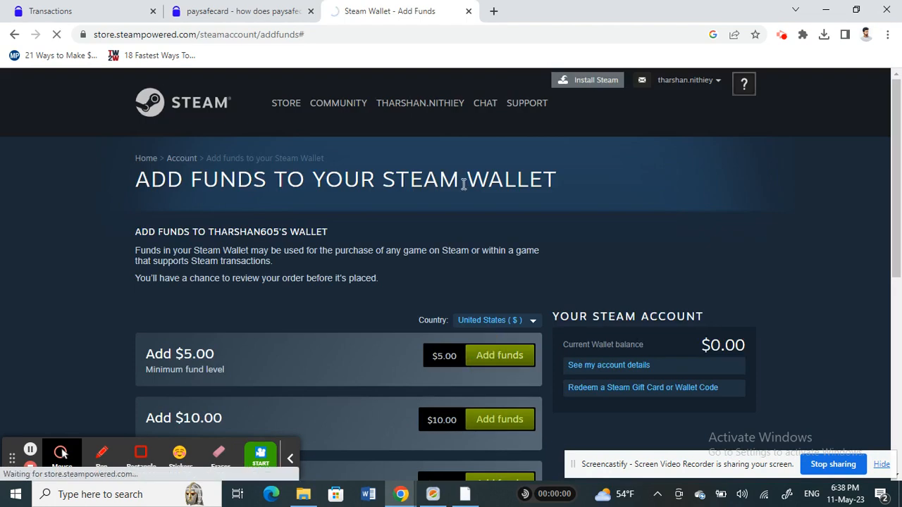
pyautogui.moveTo(177, 262)
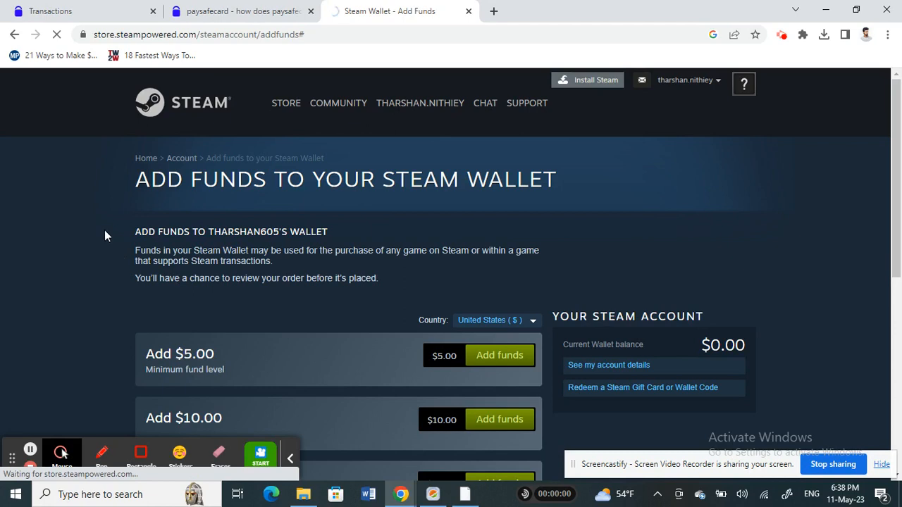
pyautogui.moveTo(138, 239)
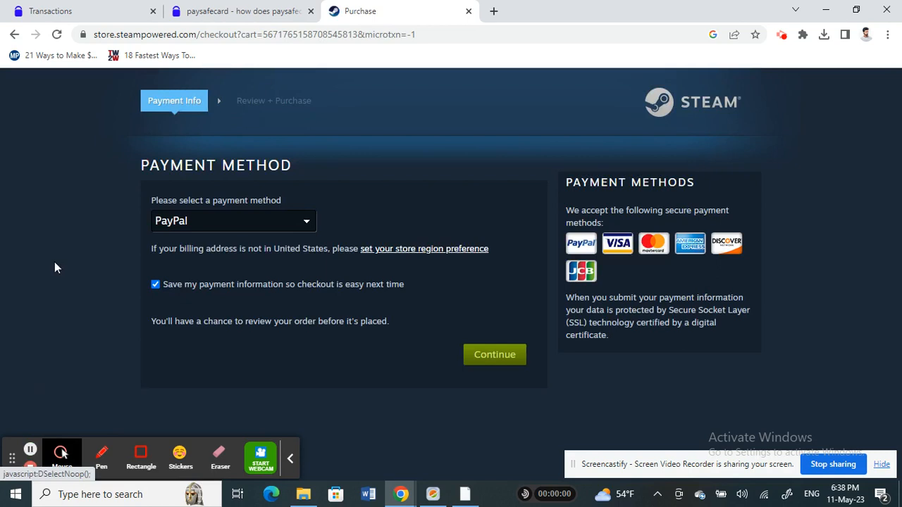
pyautogui.moveTo(123, 159)
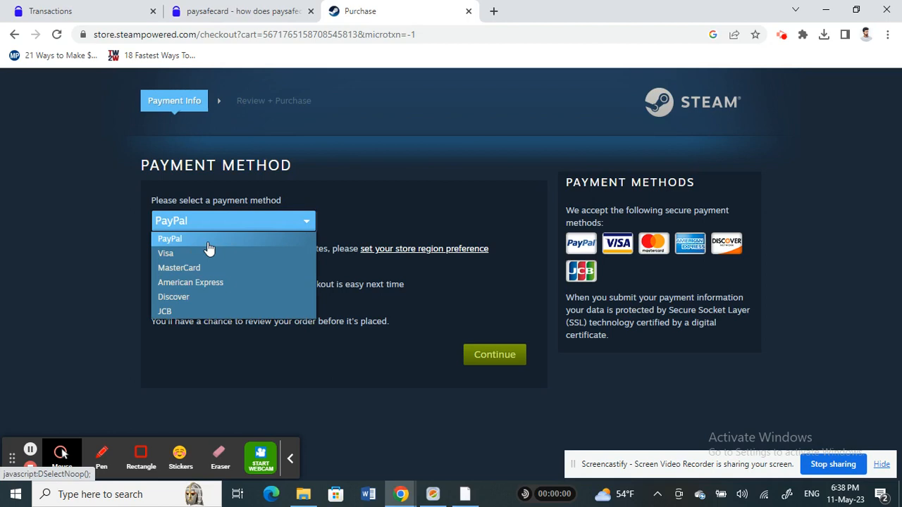
pyautogui.moveTo(165, 253)
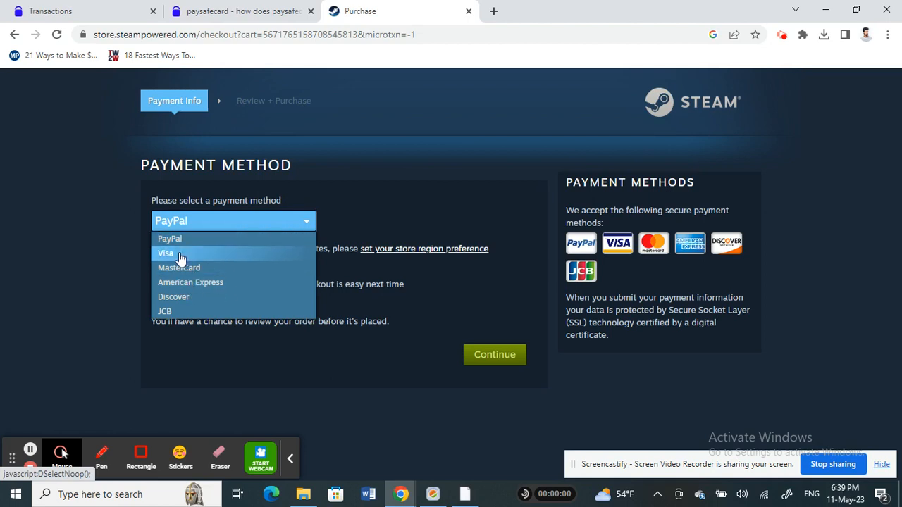
pyautogui.moveTo(174, 297)
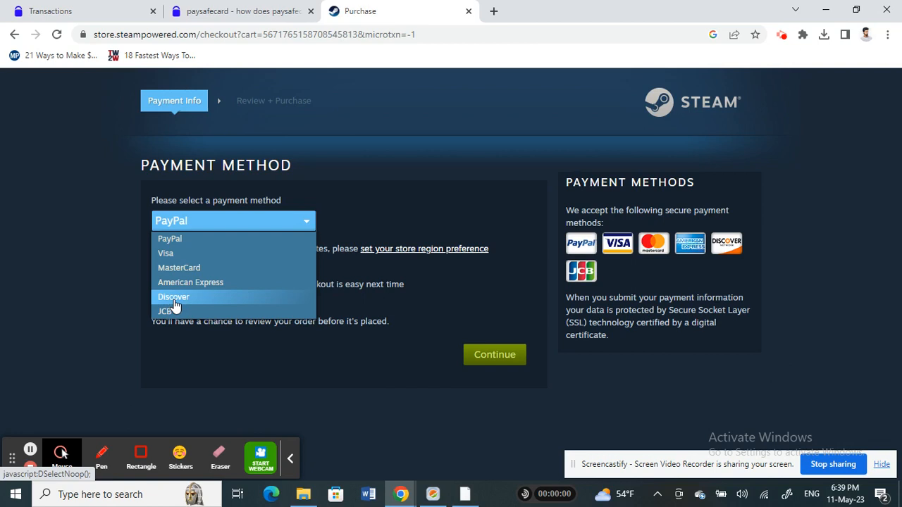
pyautogui.moveTo(183, 304)
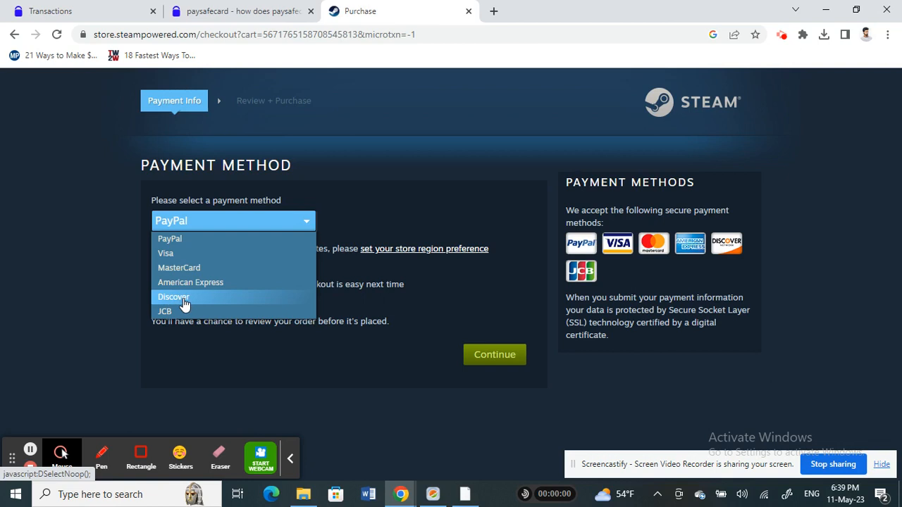
pyautogui.moveTo(190, 282)
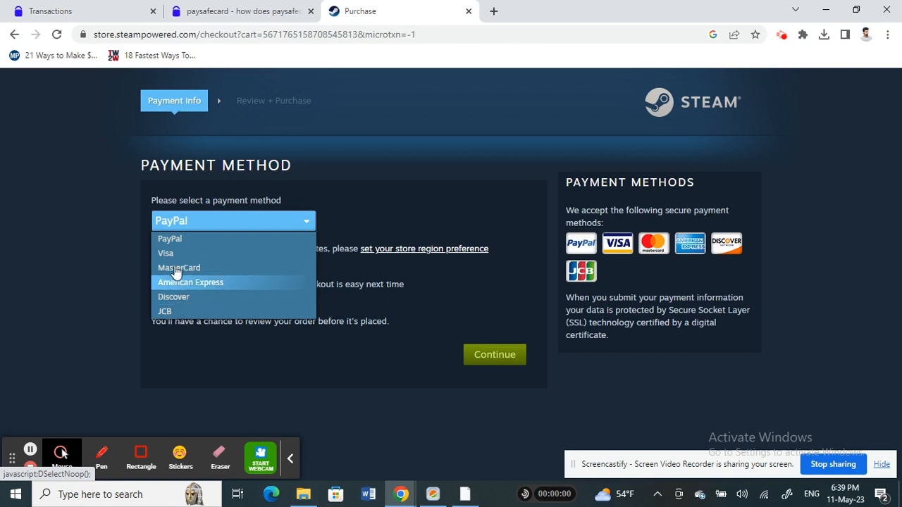
pyautogui.moveTo(174, 253)
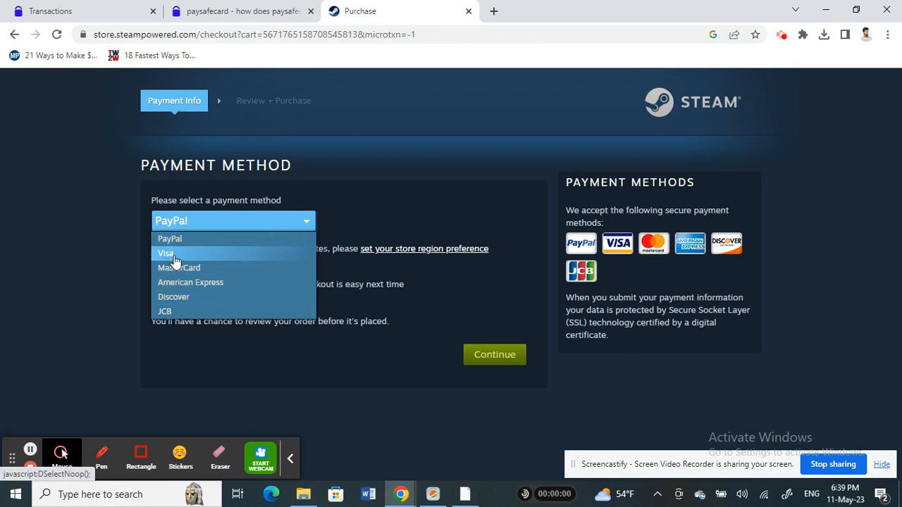
pyautogui.moveTo(179, 268)
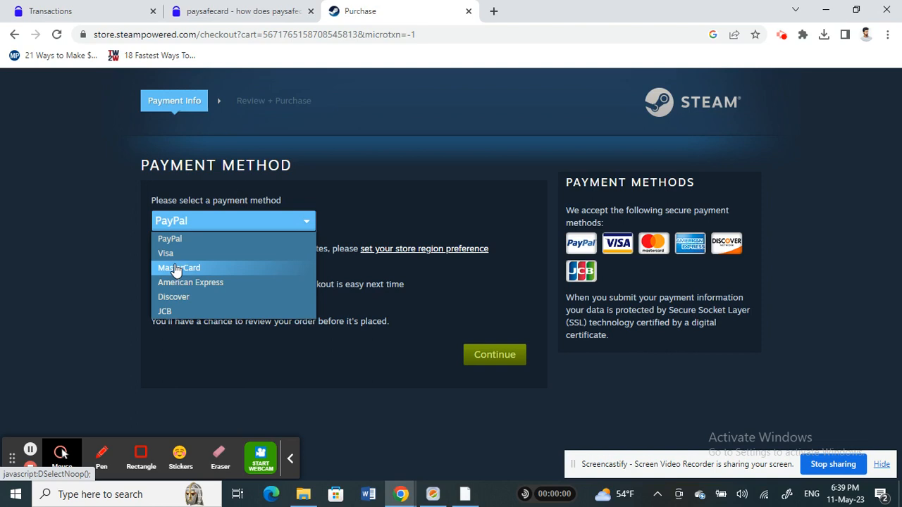
pyautogui.moveTo(173, 296)
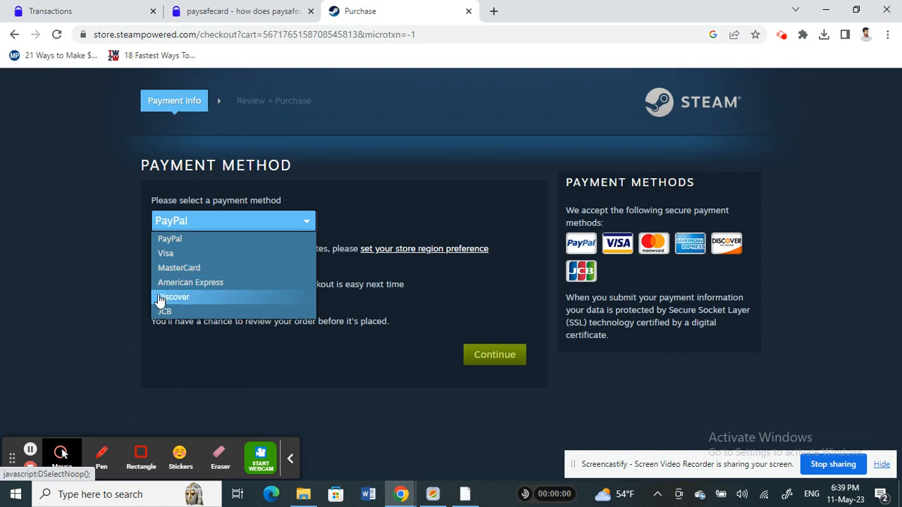
pyautogui.moveTo(168, 299)
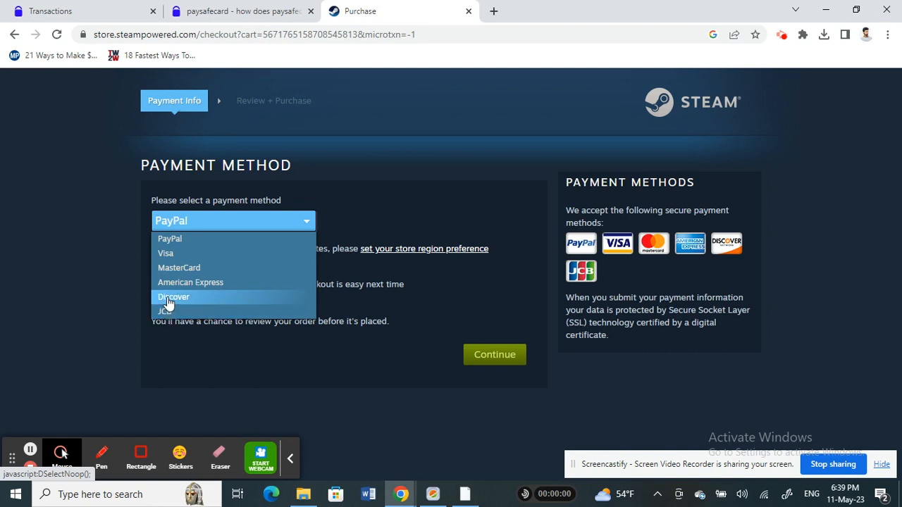
pyautogui.moveTo(164, 312)
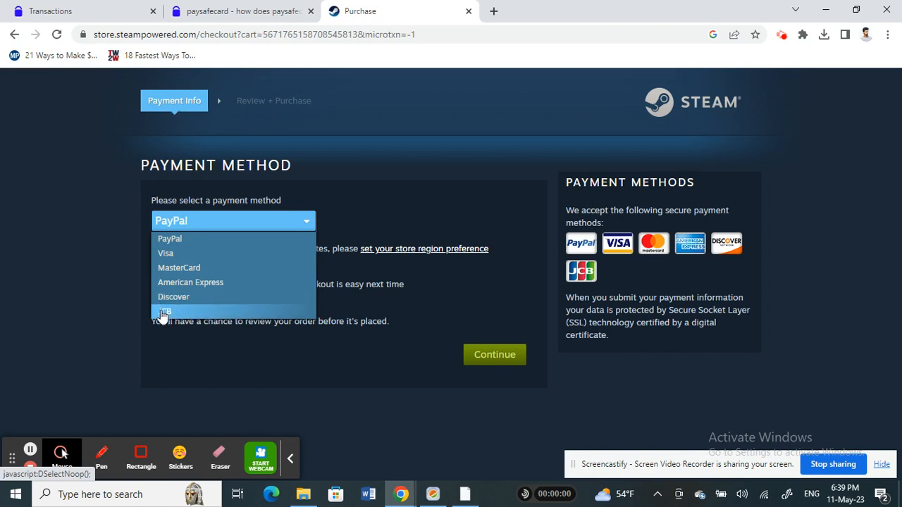
pyautogui.moveTo(170, 283)
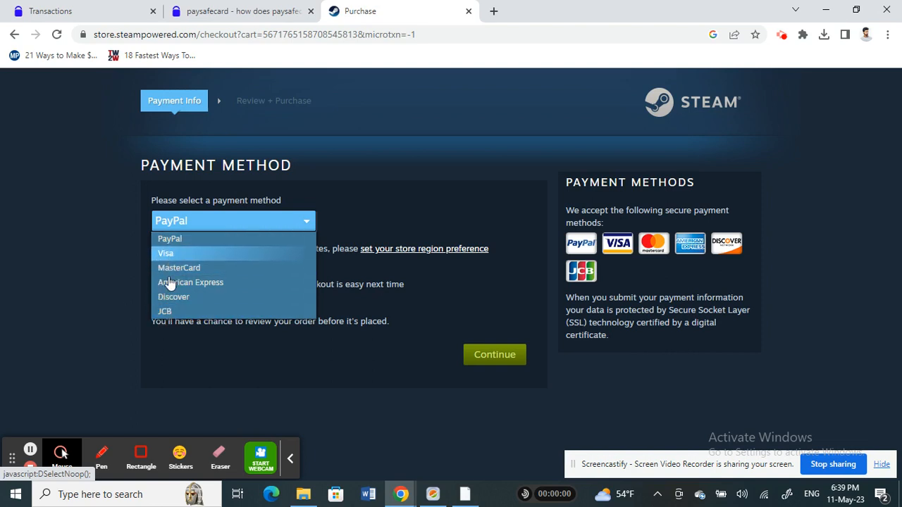
# Step: Select MasterCard as the payment method and scroll to the empty billing form
pyautogui.click(179, 268)
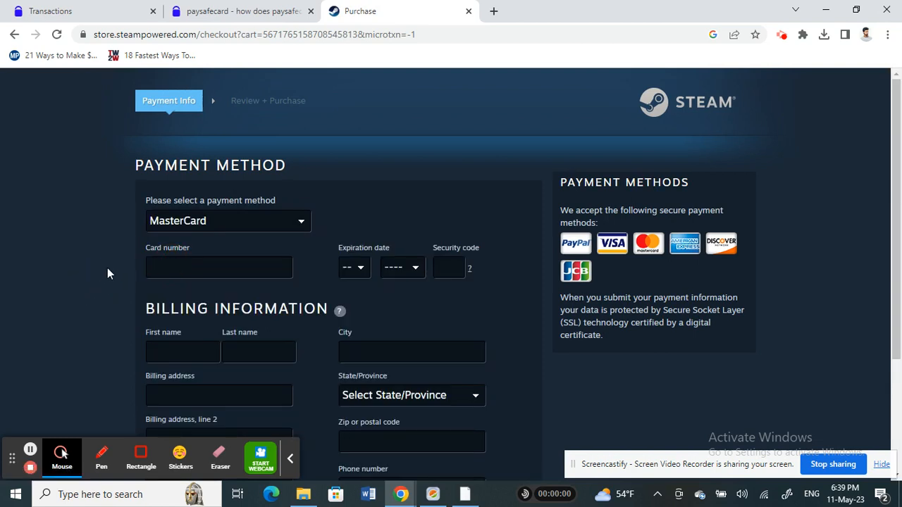
pyautogui.scroll(-3)
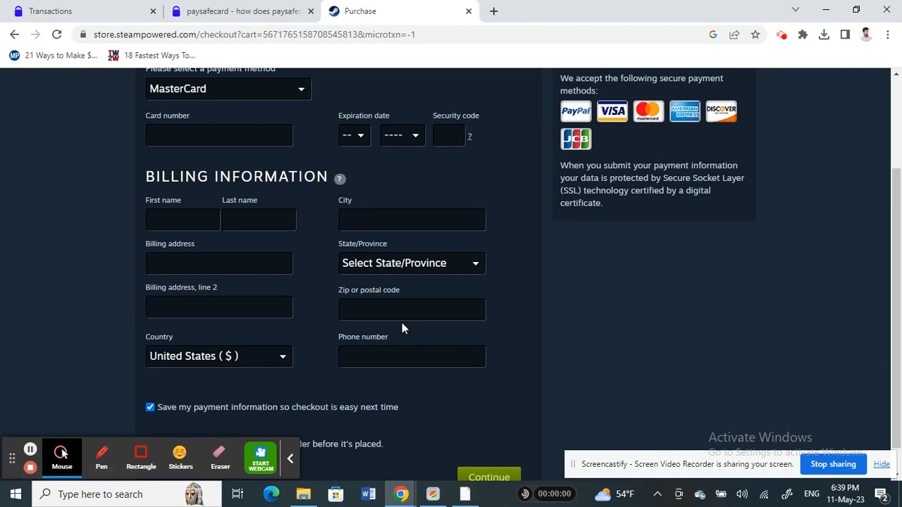
pyautogui.moveTo(109, 211)
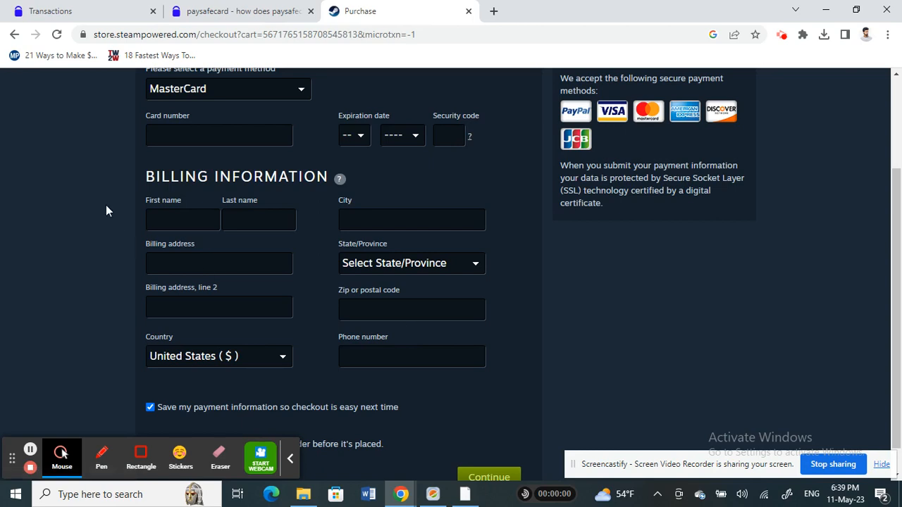
pyautogui.moveTo(84, 205)
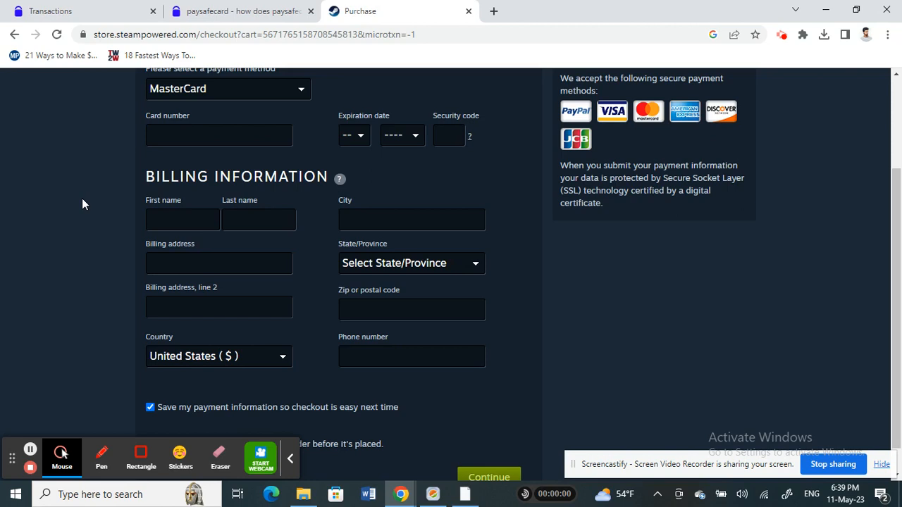
pyautogui.moveTo(73, 307)
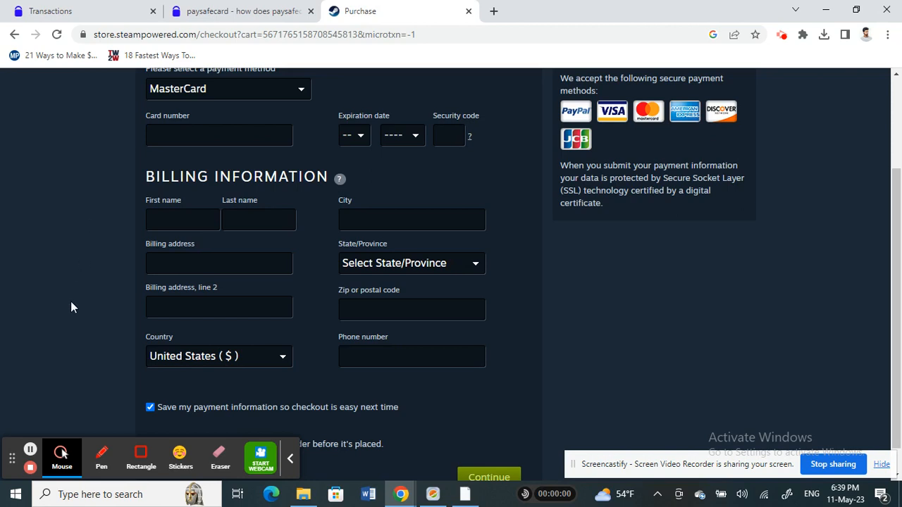